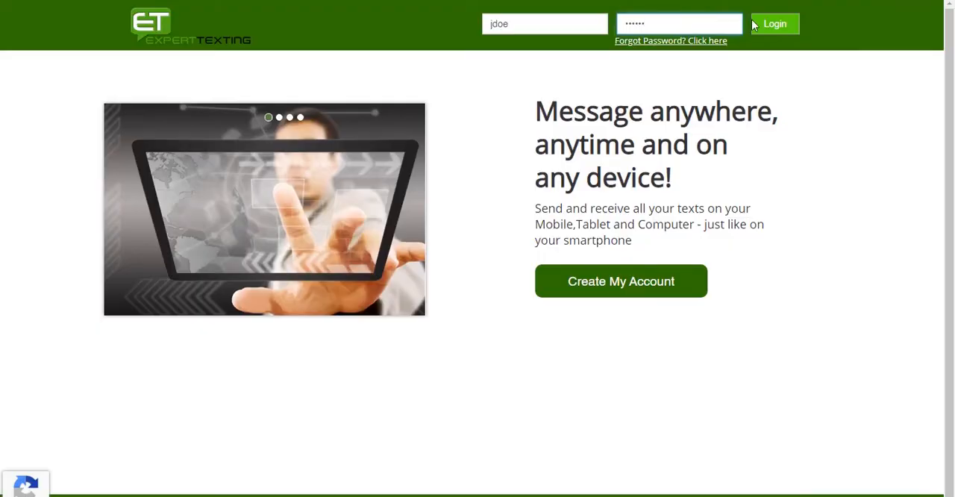
- Log in to ExpertTexting to show the Sunday @ Church campaign stats dashboard
click(774, 23)
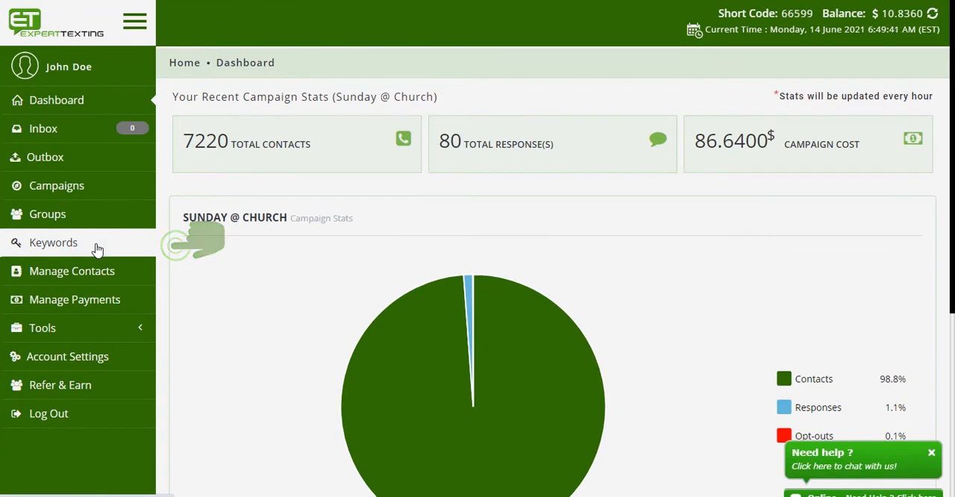
- Show the Keywords page listing FreeCoffee and jDoeNY with their counts
click(53, 242)
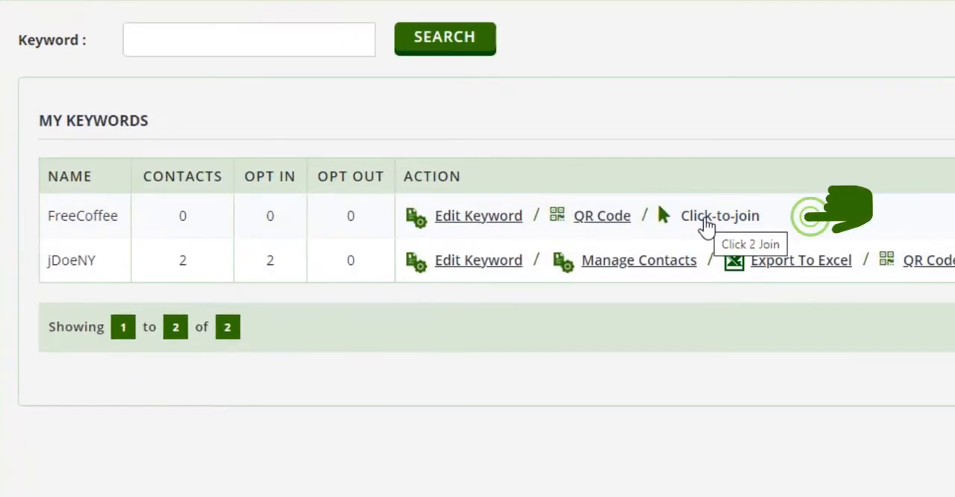
- Open FreeCoffee's Click-to-Join setup and its Style Your Button options
click(719, 216)
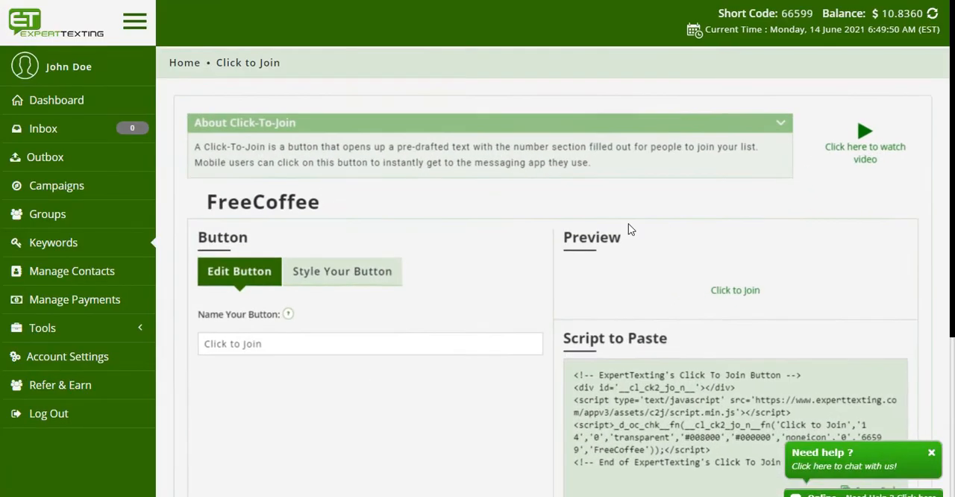
scroll(down, 3)
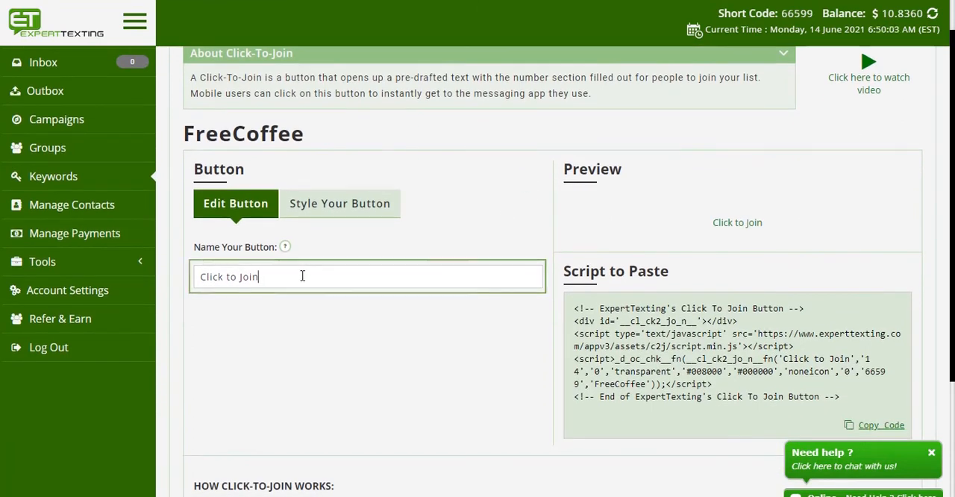
click(339, 203)
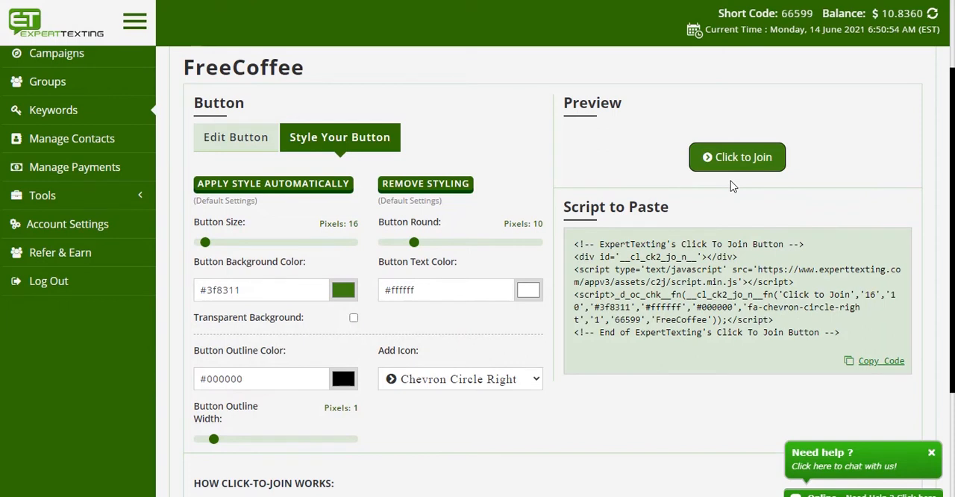
mouse_move(894, 329)
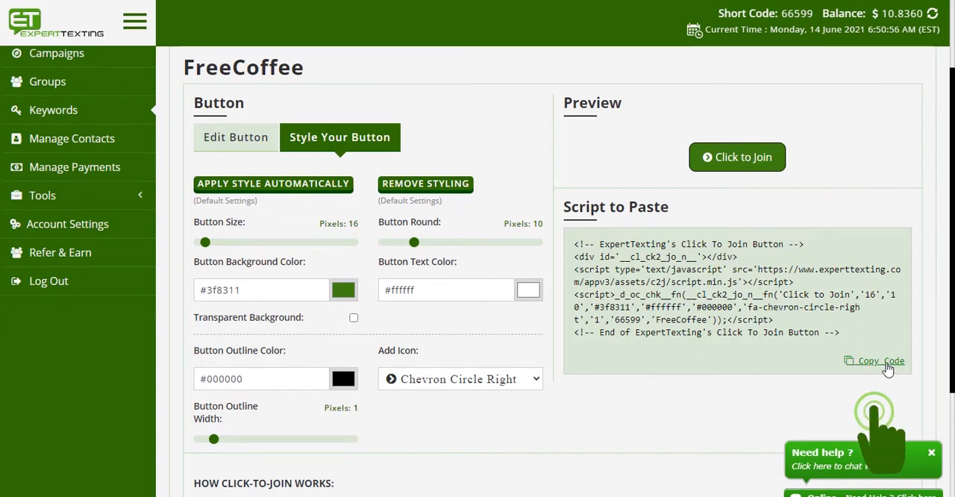
- Copy the styled button's embed code and dismiss the confirmation
click(880, 360)
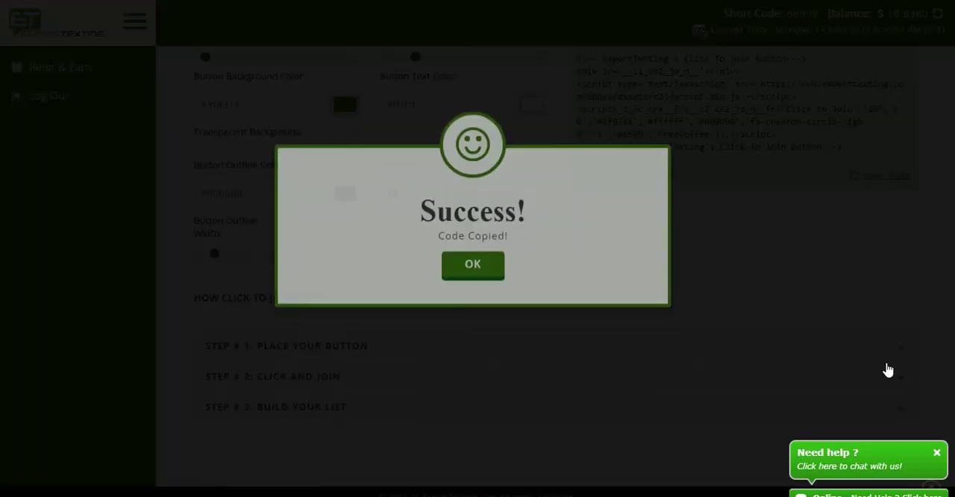
click(472, 264)
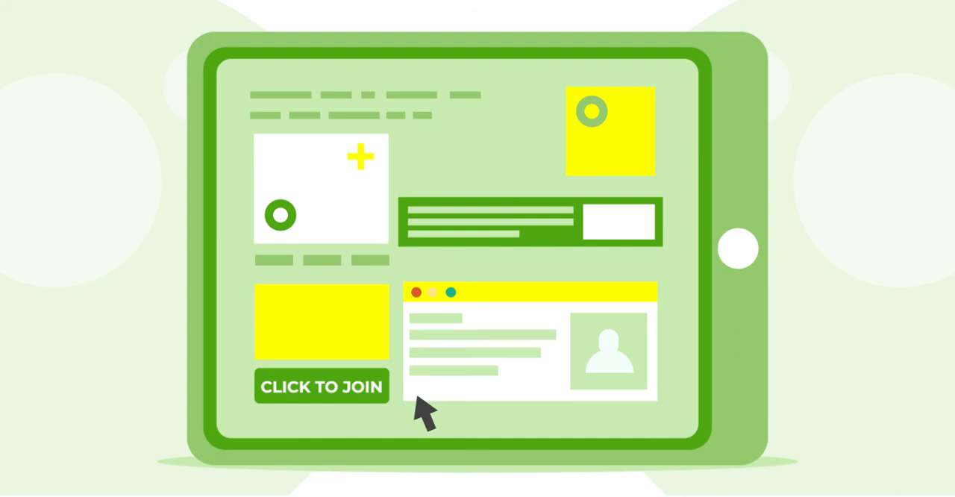
click(321, 385)
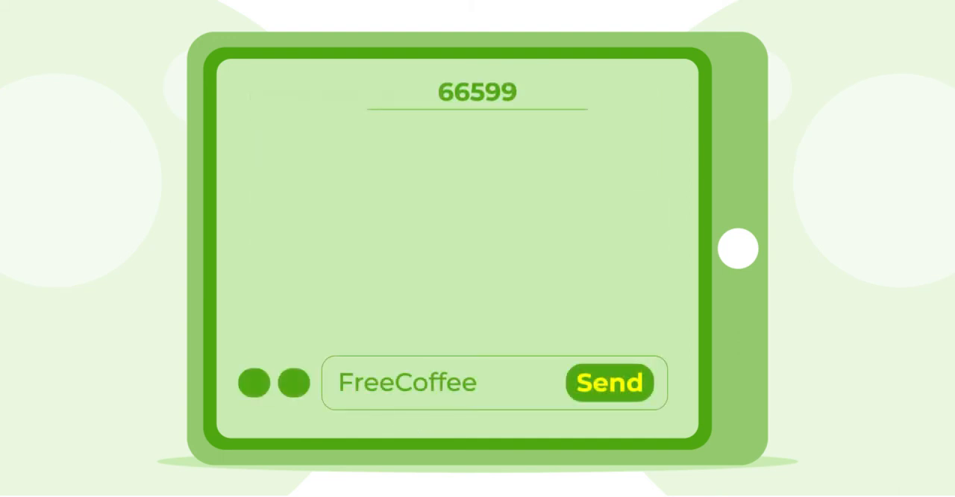